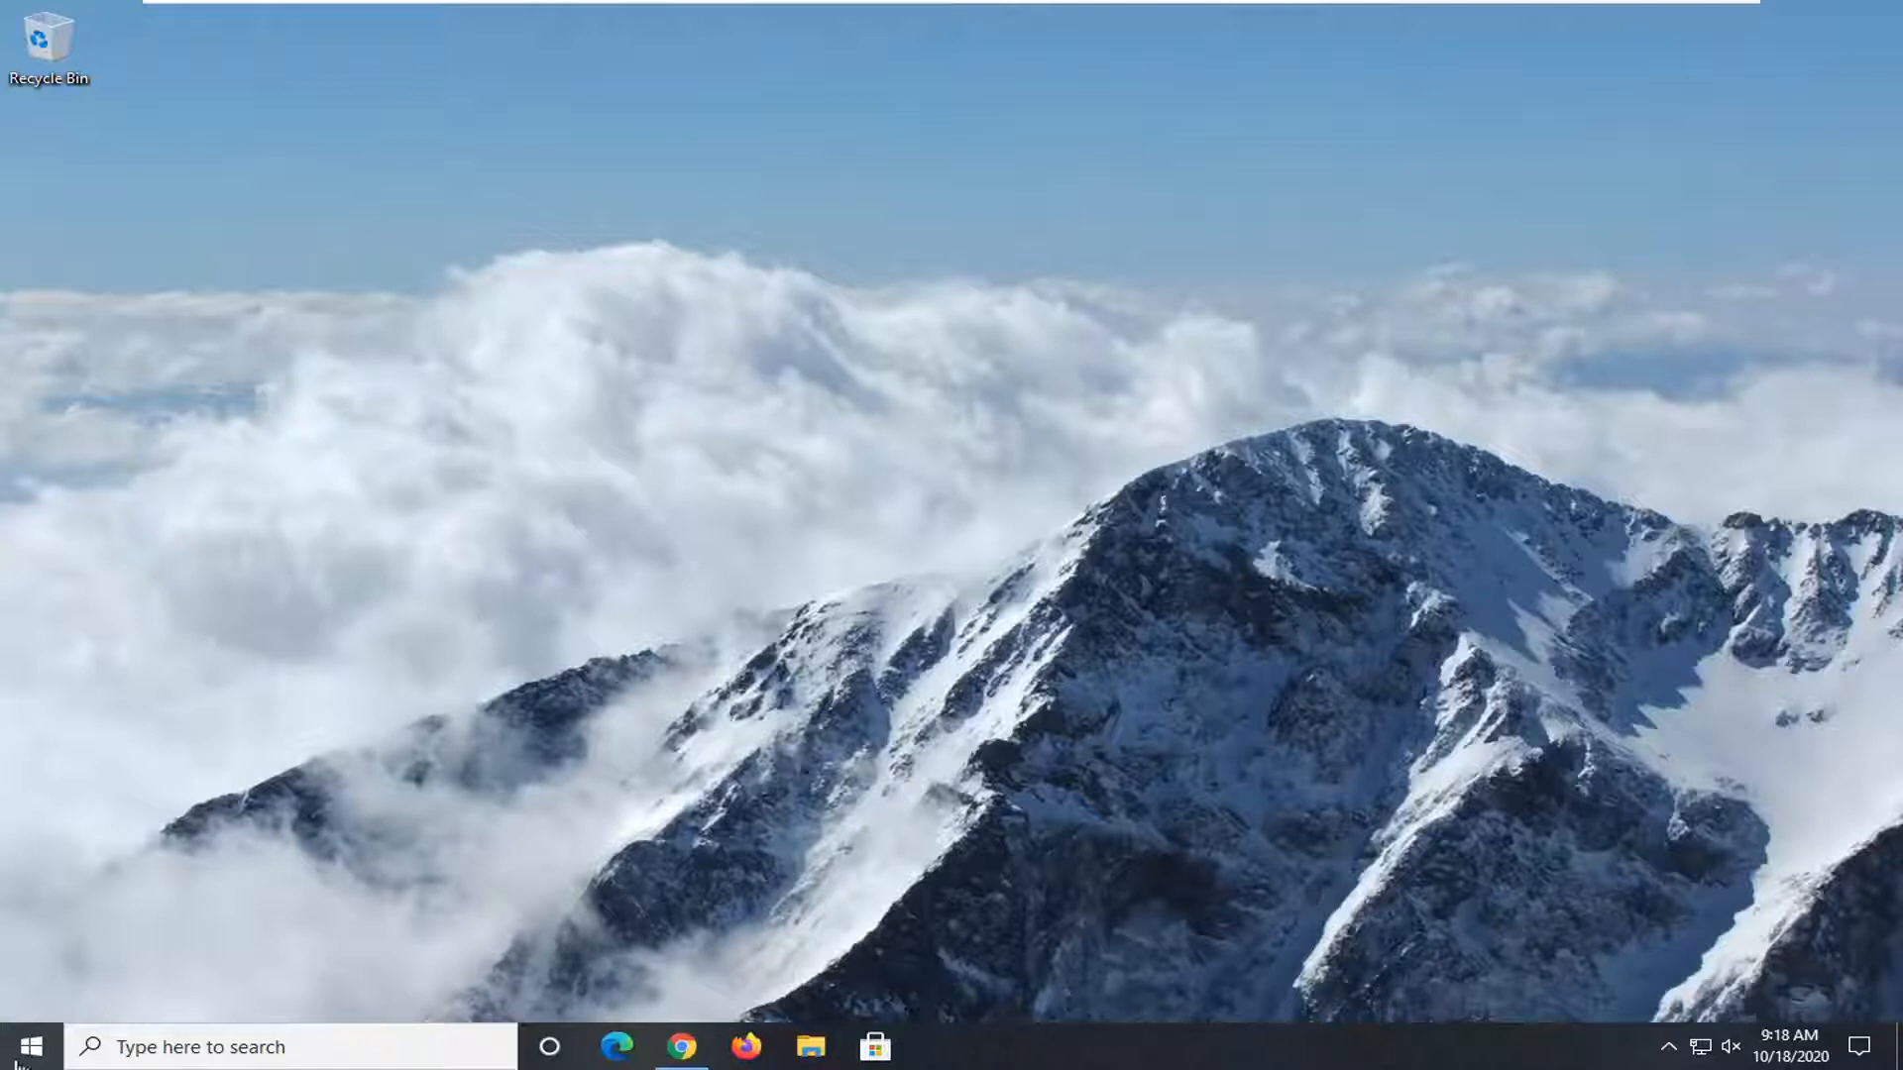
Open the Windows 10 Start menu from the taskbar
{"action": "left_click", "coordinate": [24, 1047]}
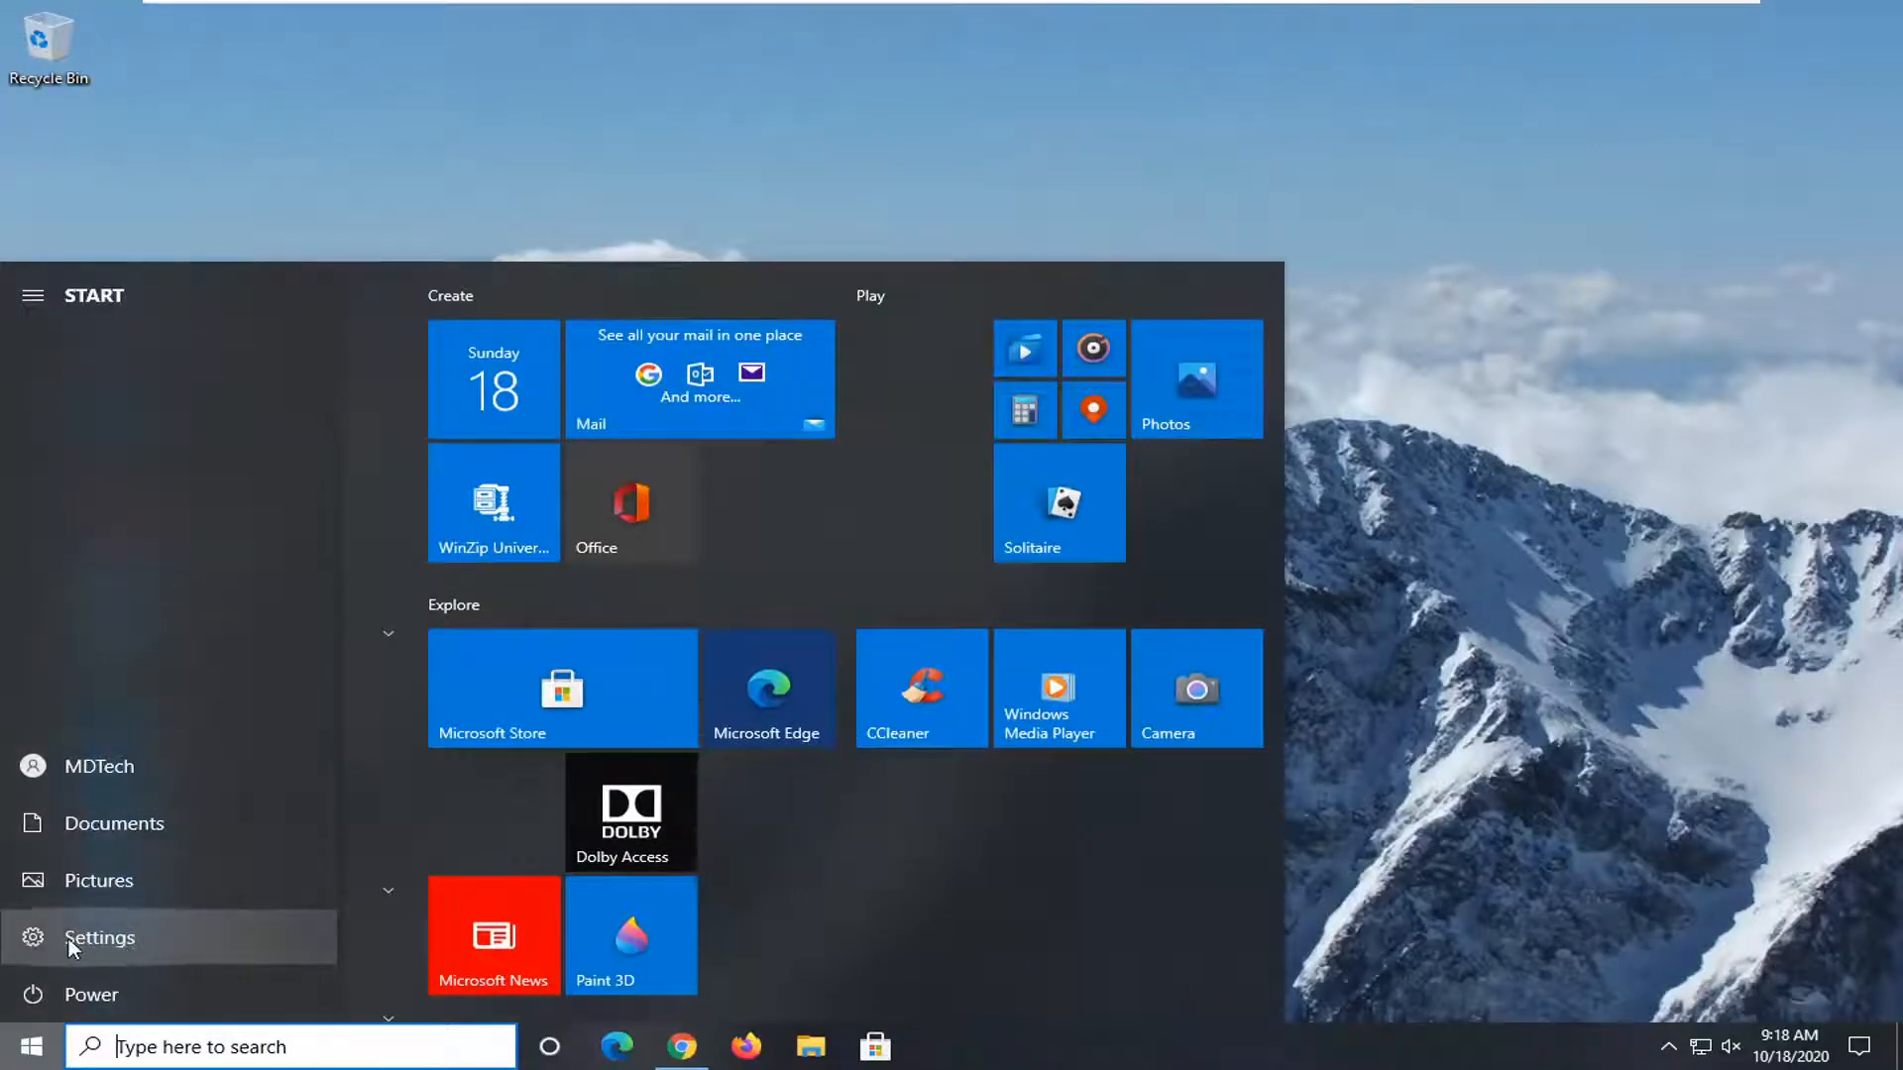
{"action": "mouse_move", "coordinate": [145, 942]}
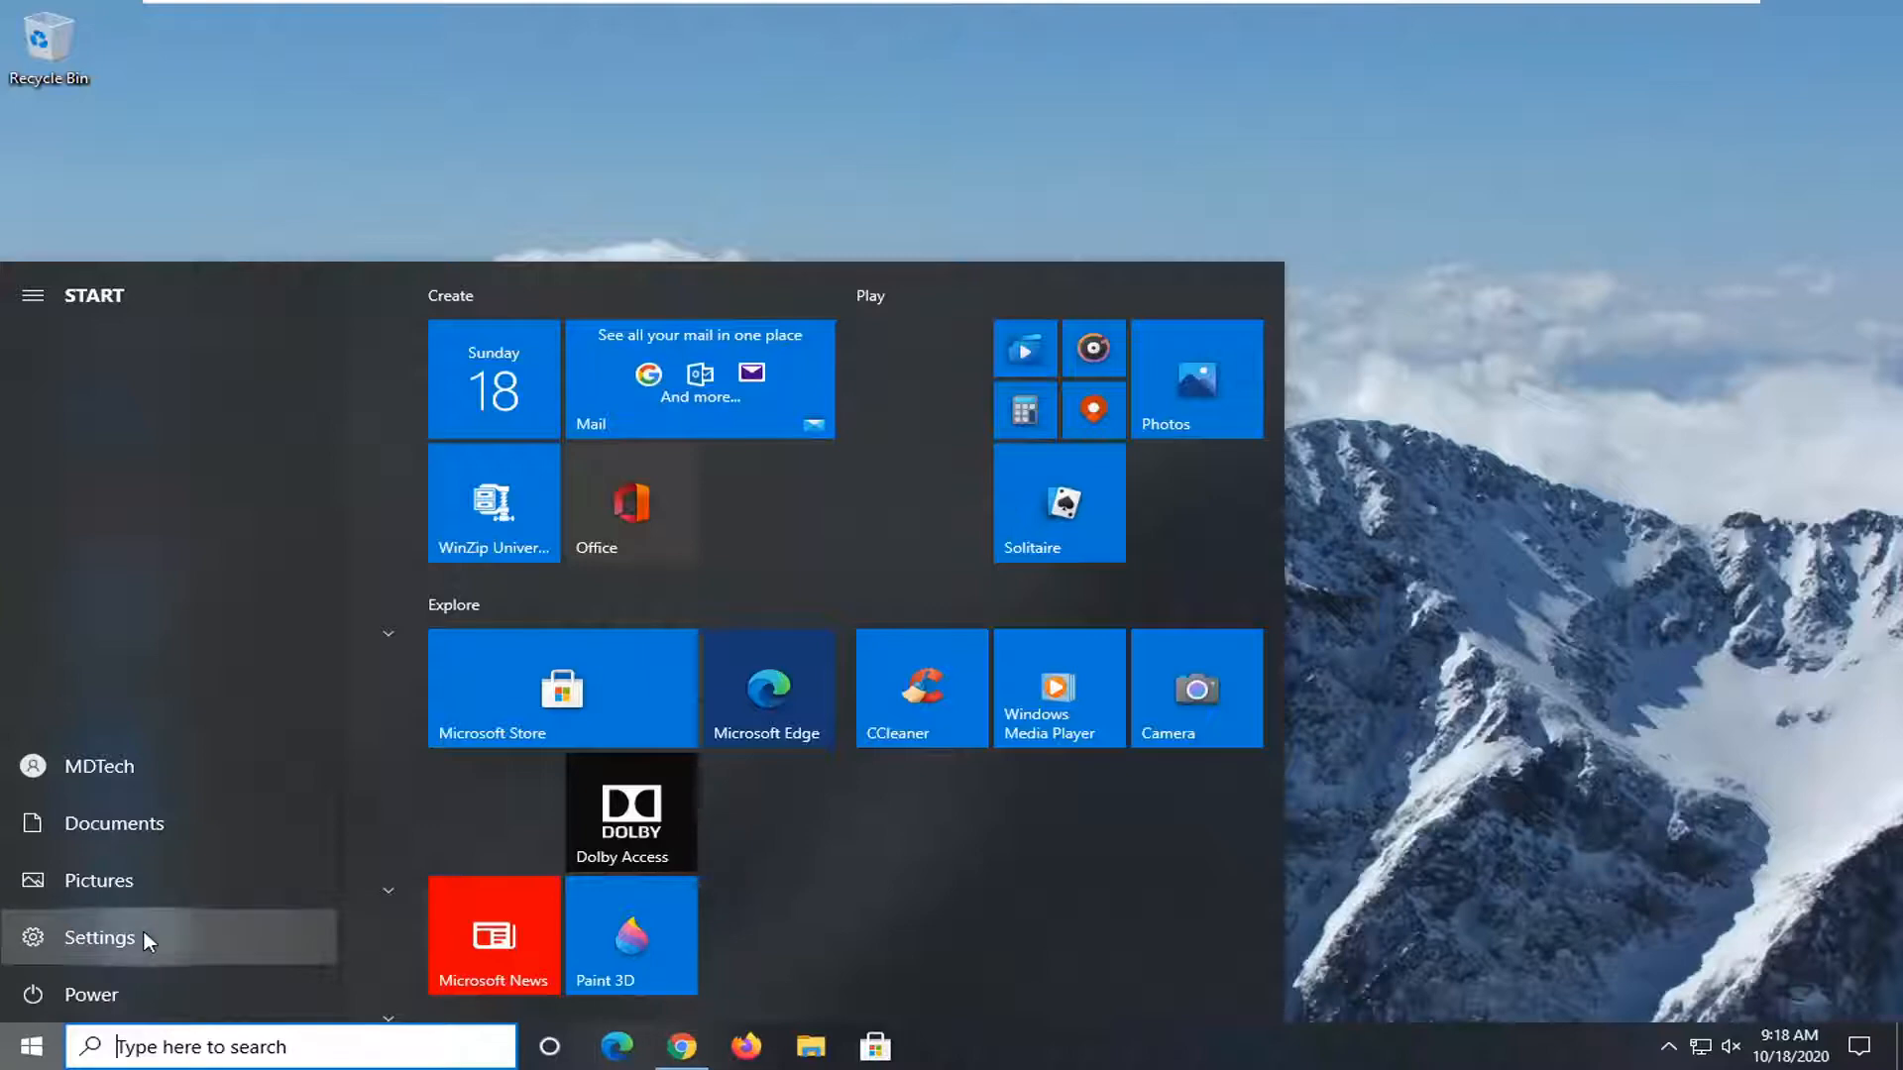
Launch Windows Settings from the Start menu and go to the Accounts section
{"action": "left_click", "coordinate": [99, 936]}
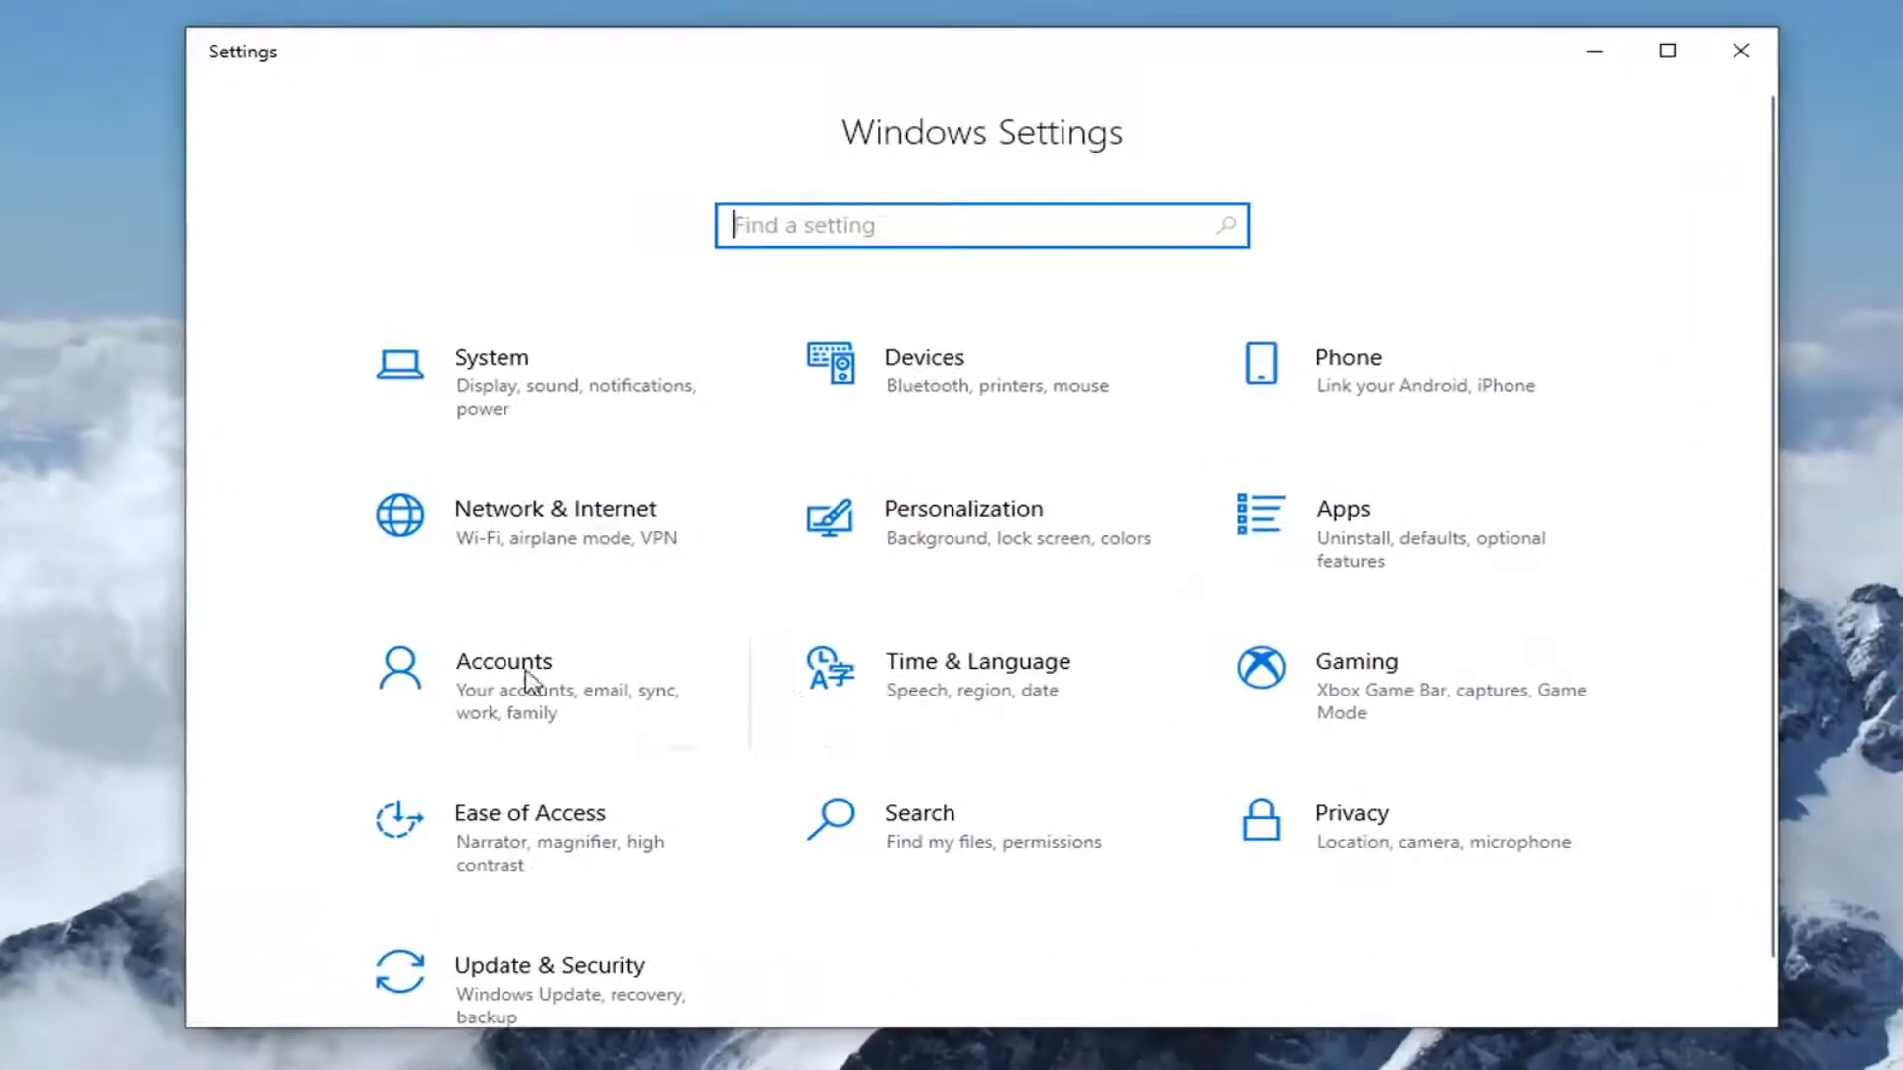
{"action": "left_click", "coordinate": [502, 660]}
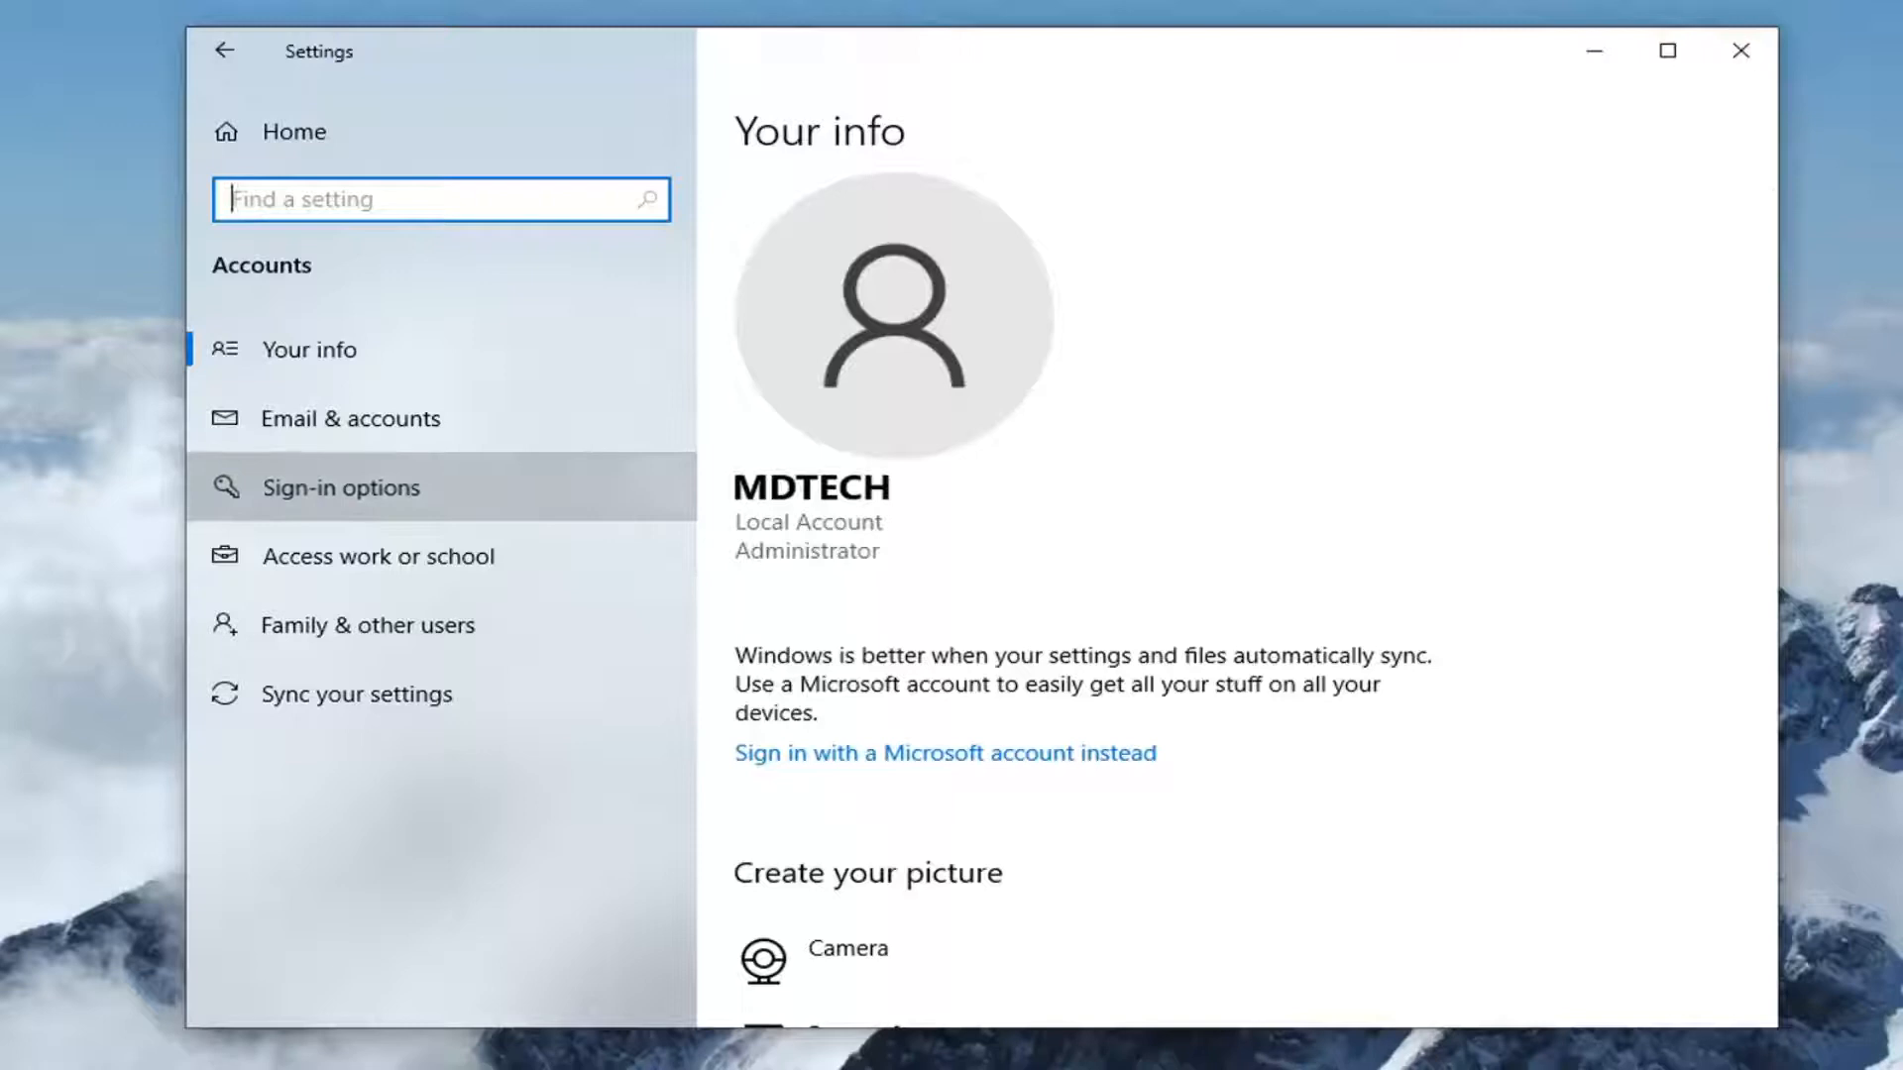
Show the Sign-in options page in the Accounts sidebar
{"action": "left_click", "coordinate": [341, 486]}
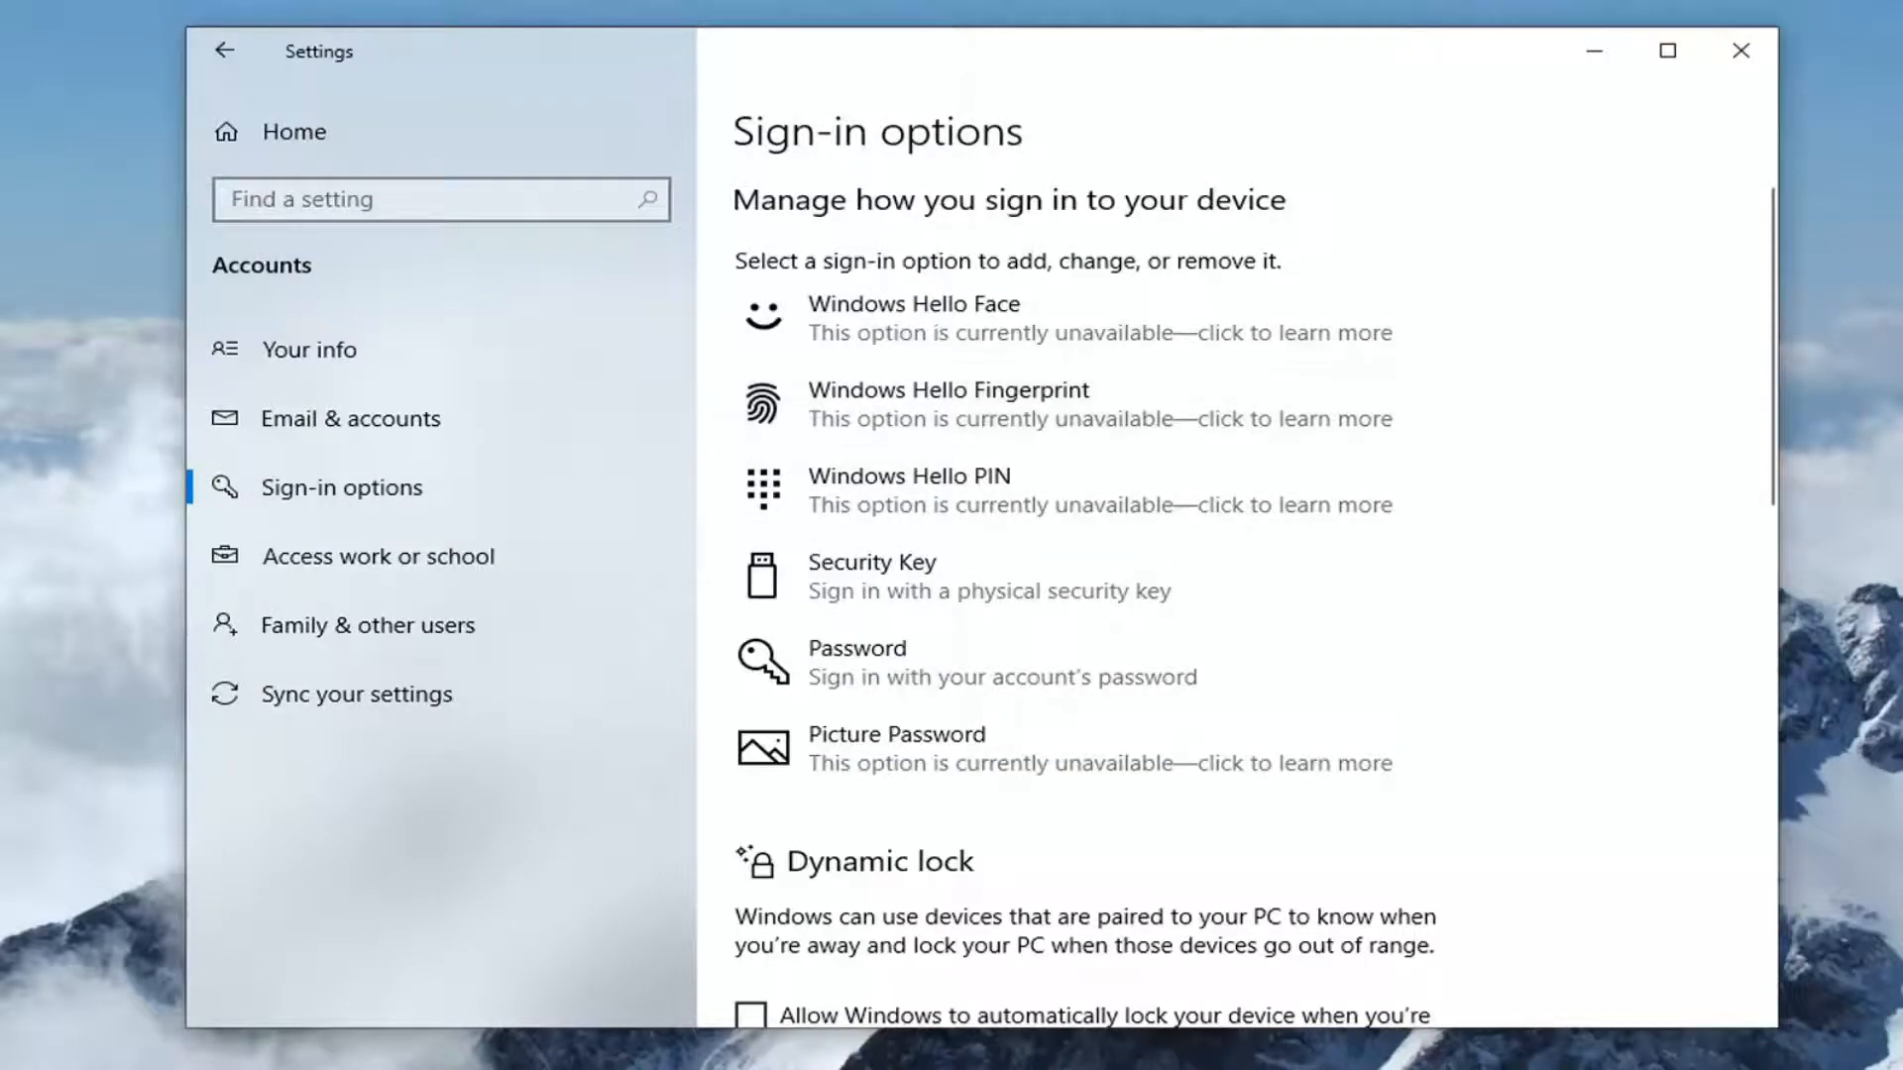
{"action": "mouse_move", "coordinate": [1025, 317]}
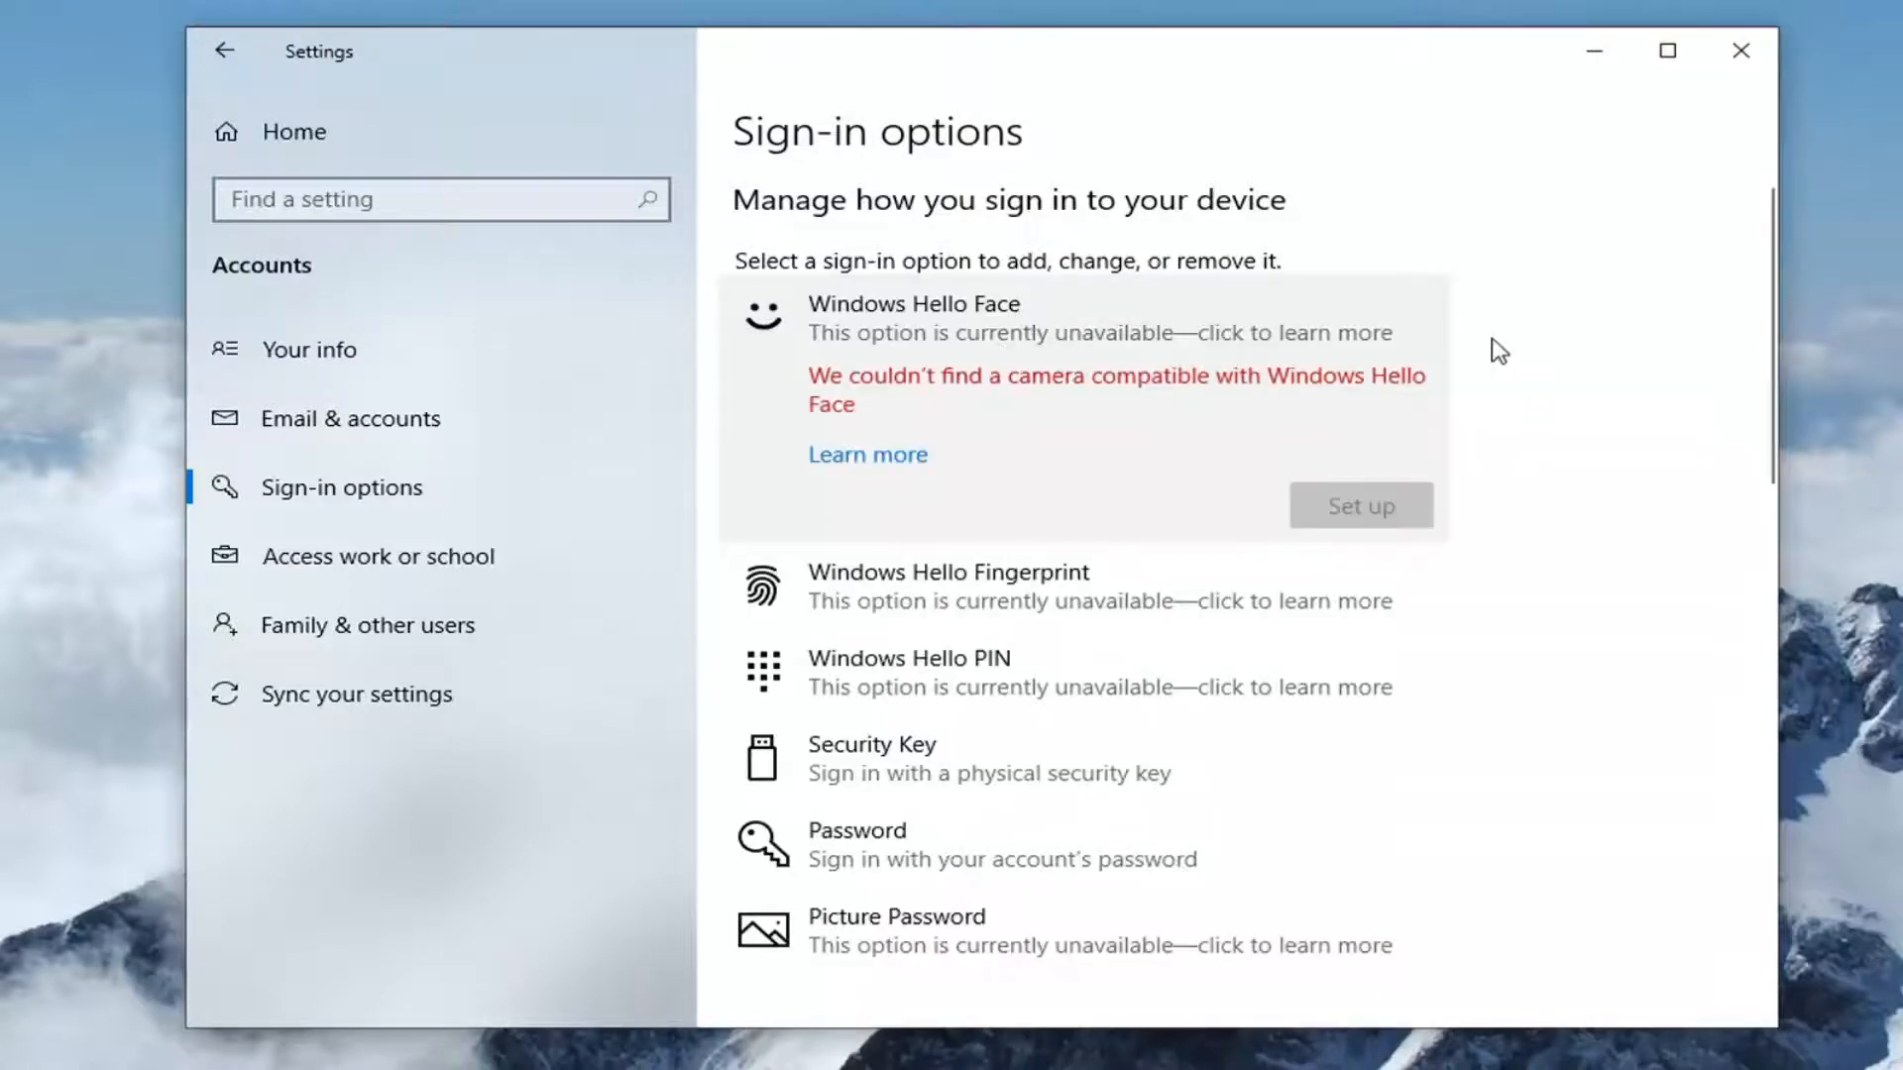
{"action": "mouse_move", "coordinate": [1556, 604]}
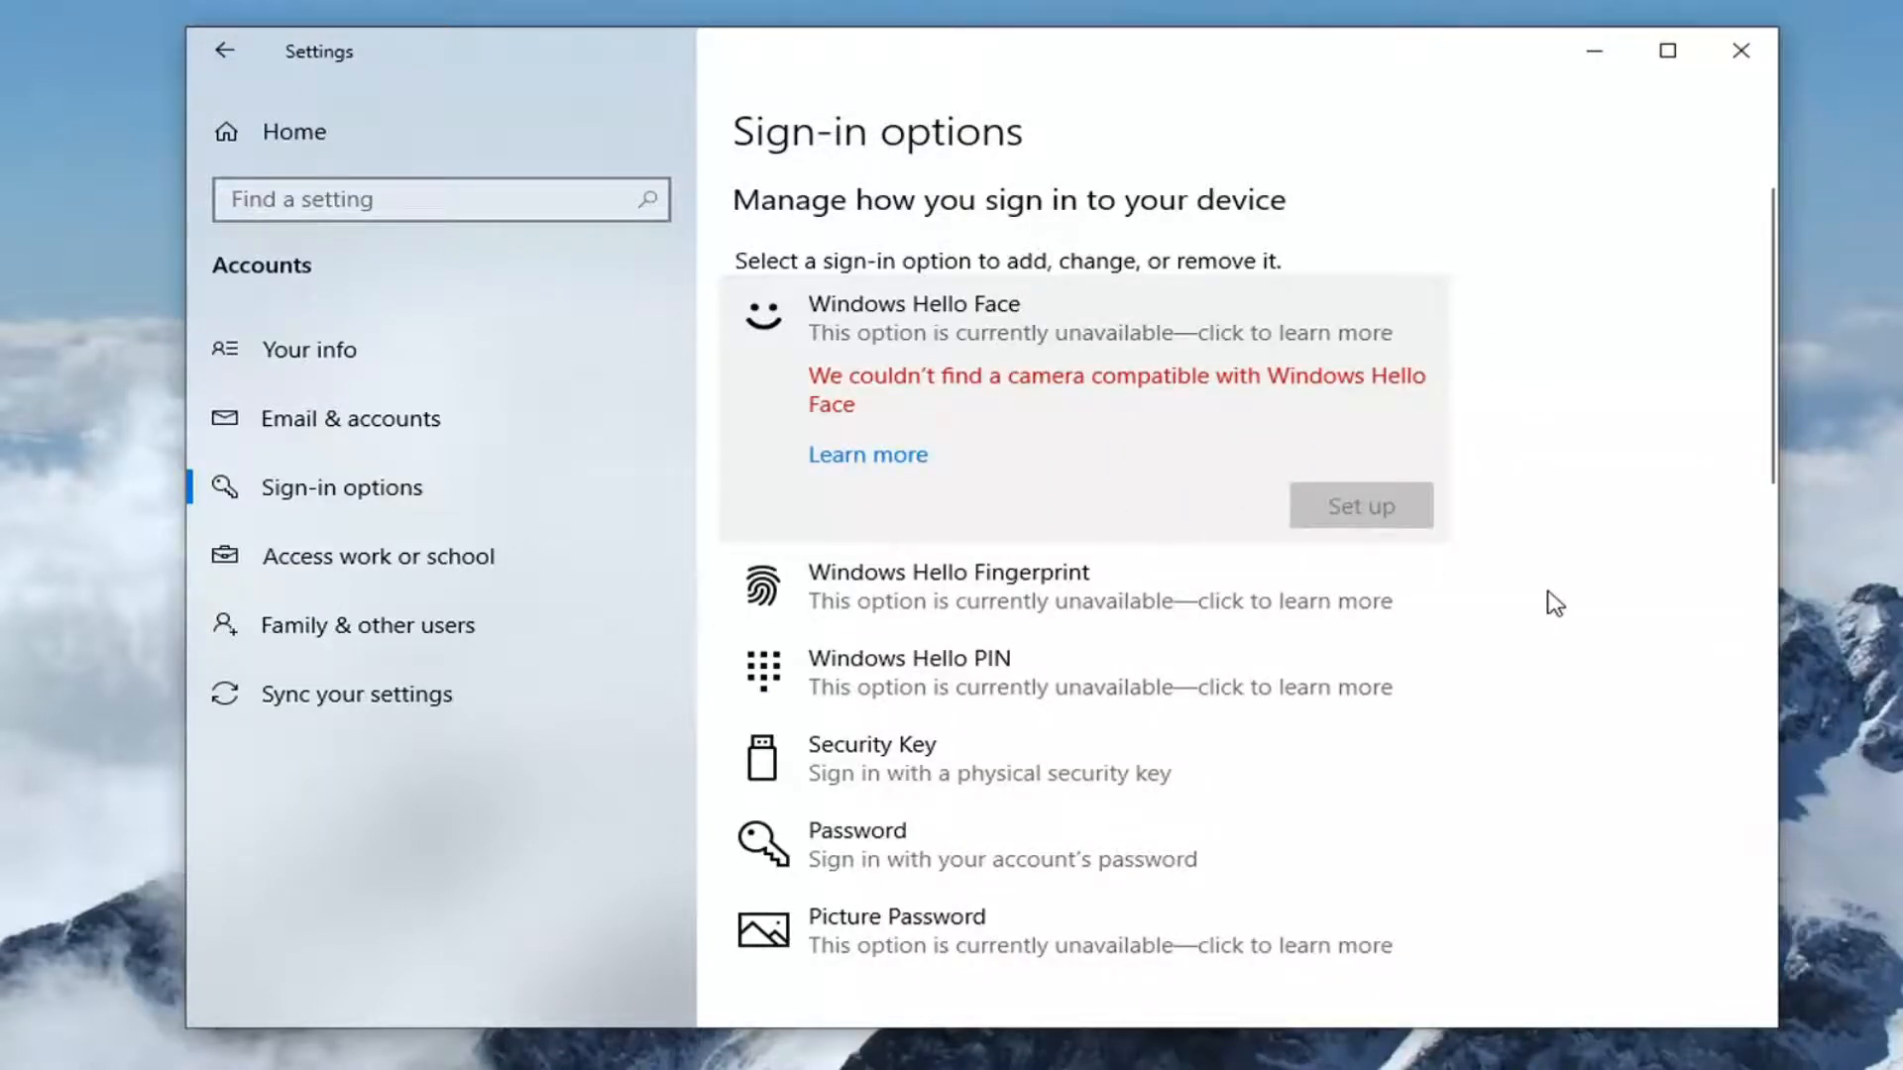
{"action": "mouse_move", "coordinate": [1432, 502]}
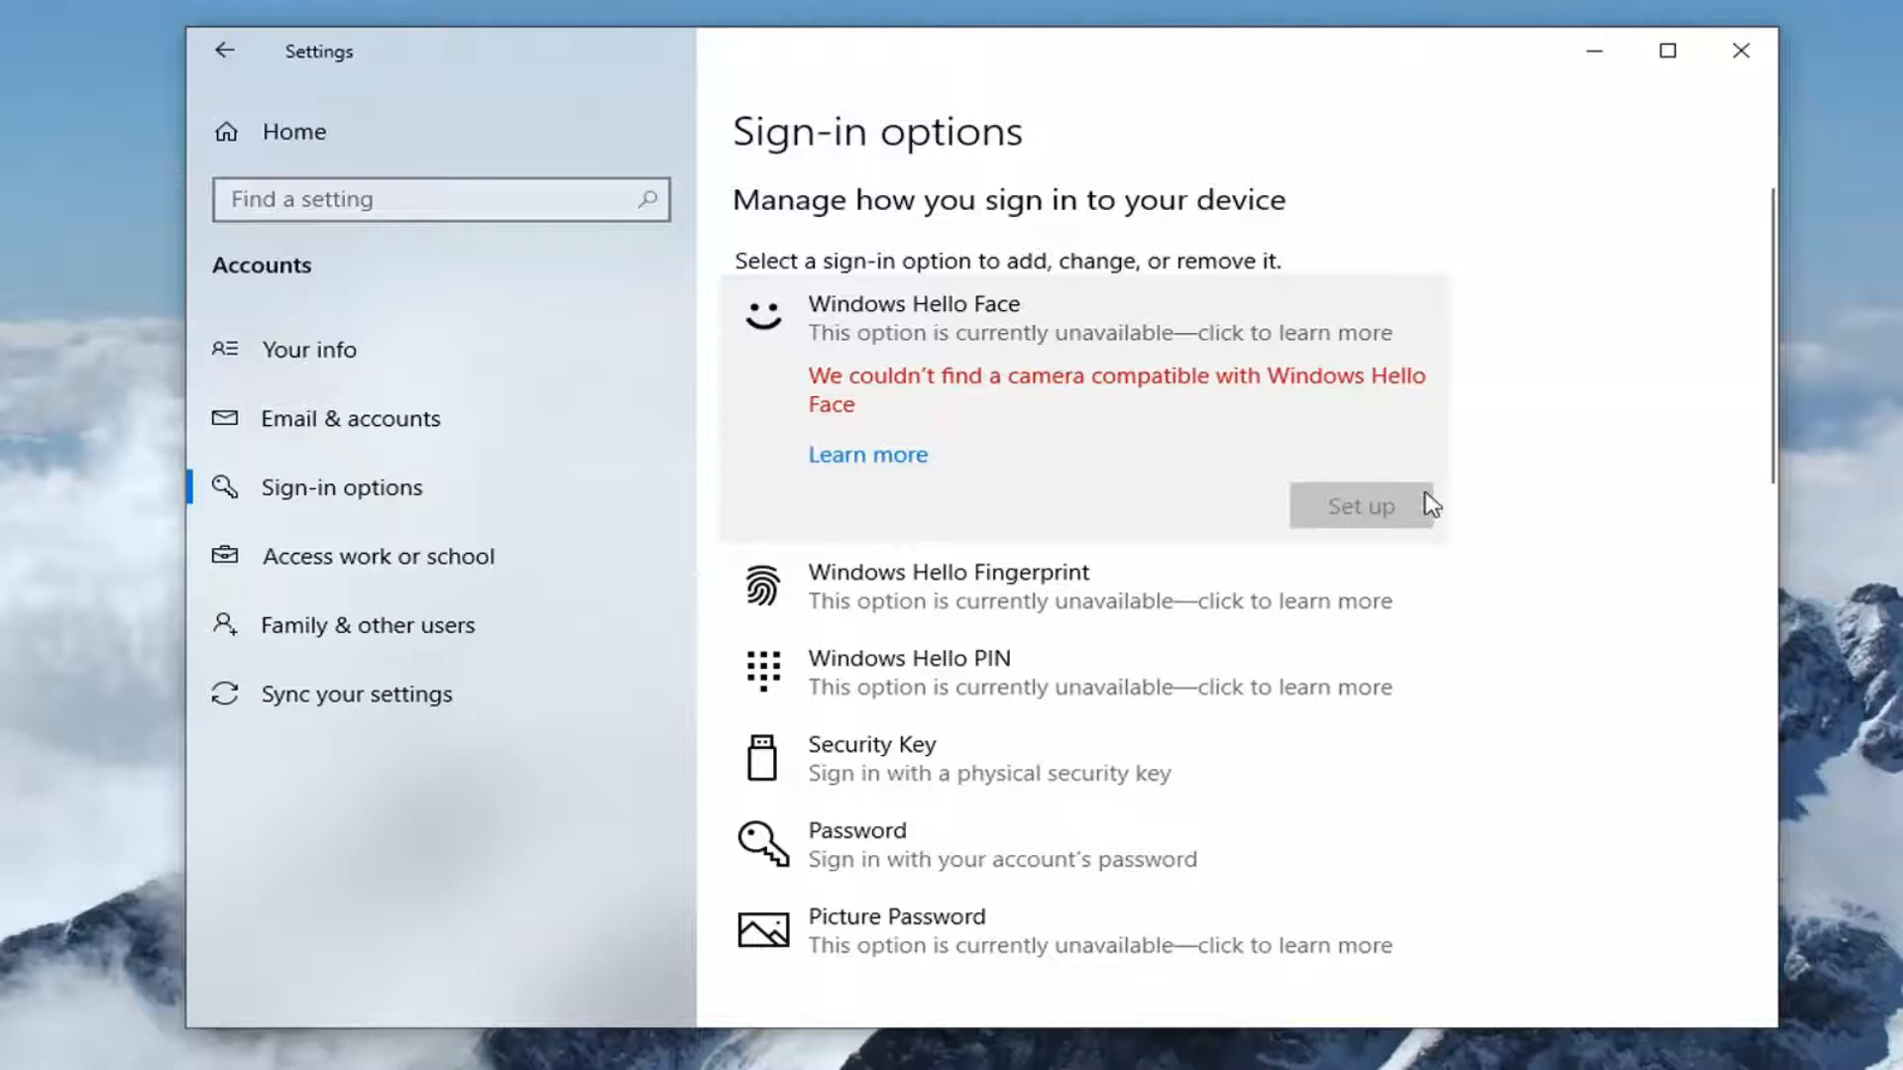
{"action": "mouse_move", "coordinate": [896, 586]}
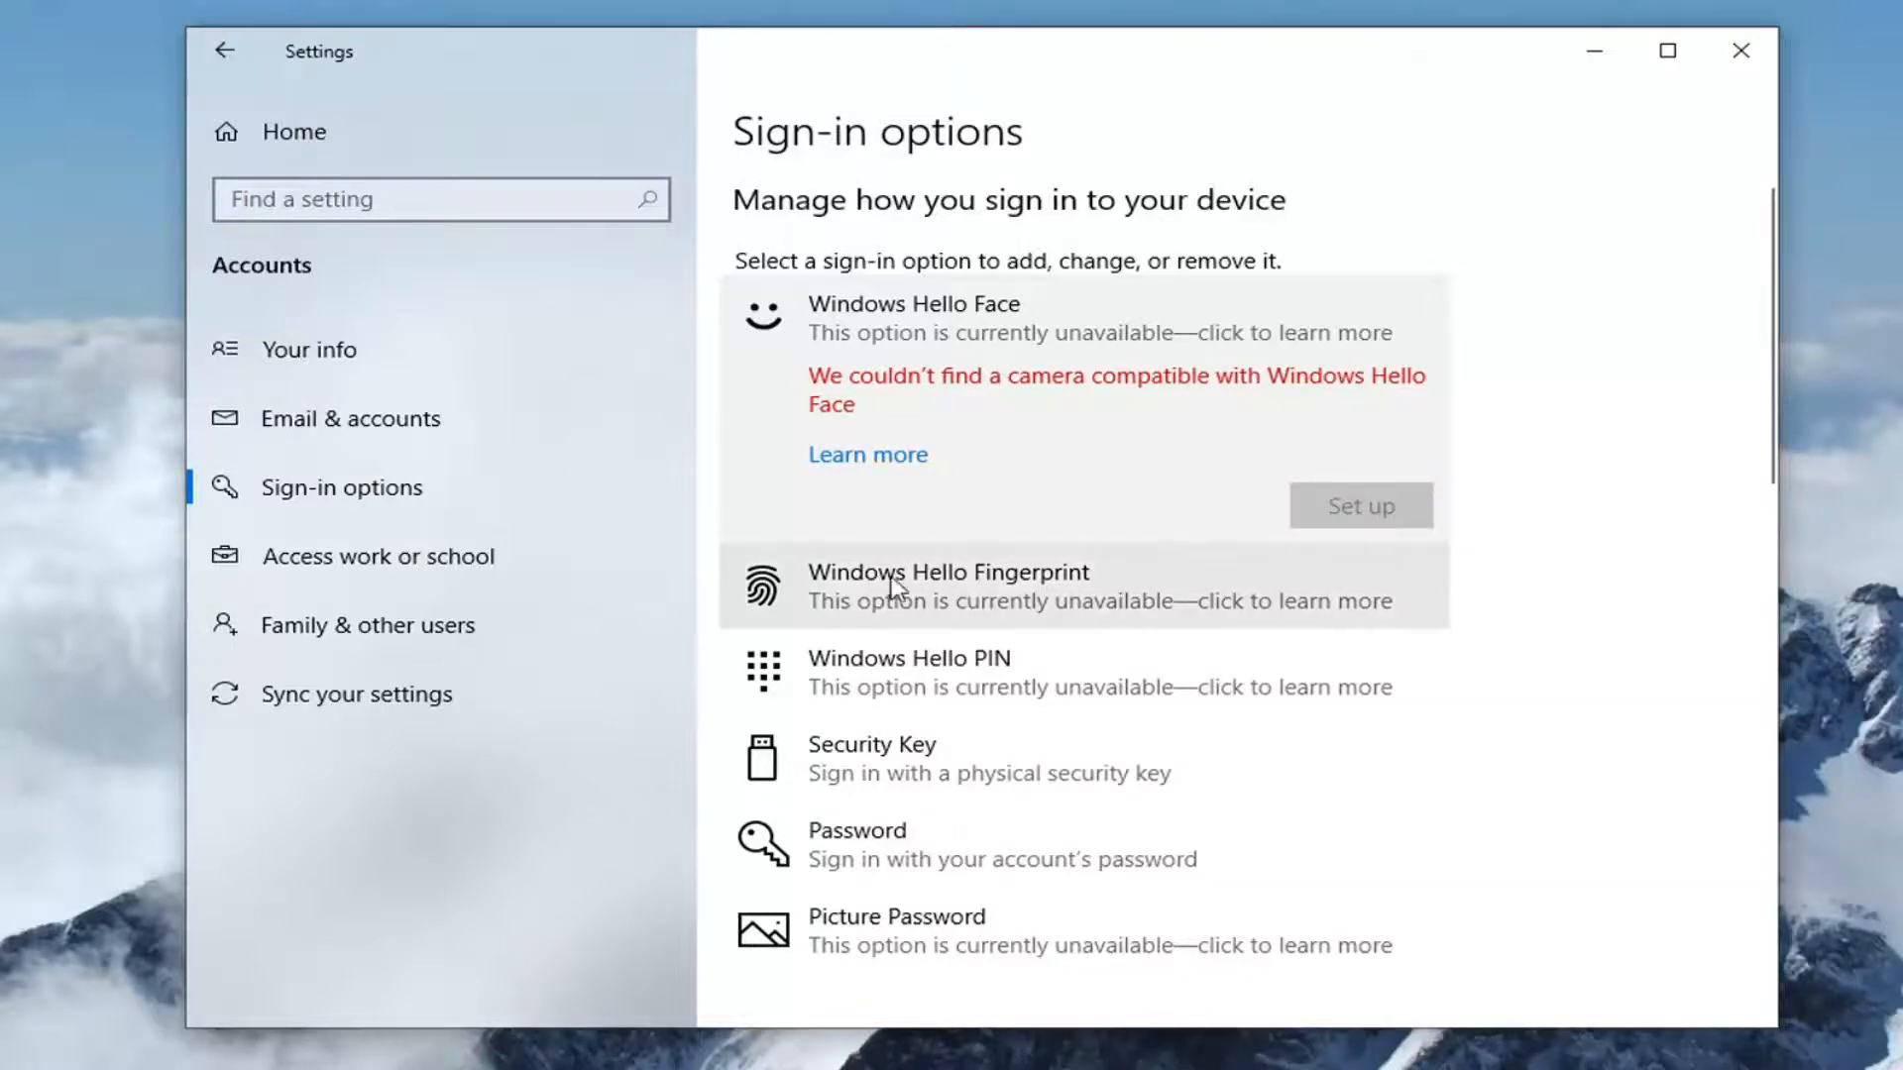
{"action": "left_click", "coordinate": [947, 585]}
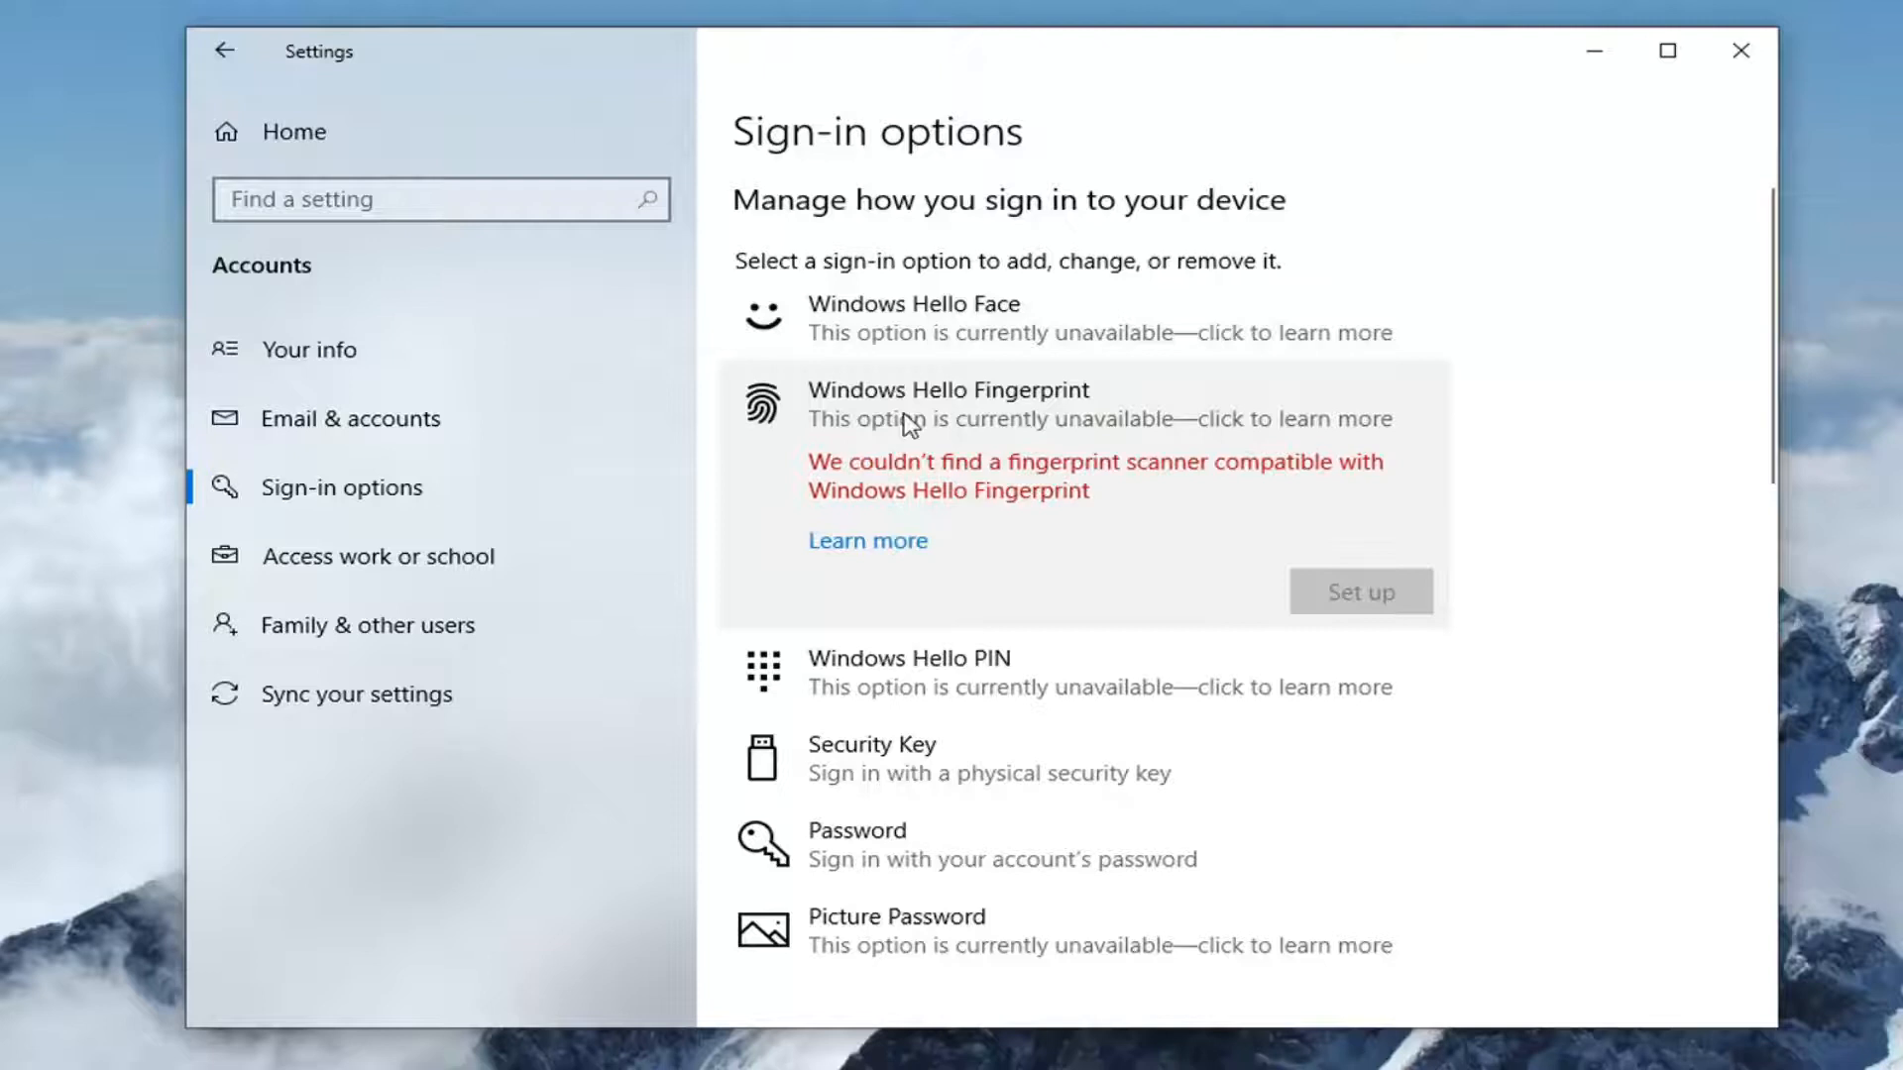
{"action": "mouse_move", "coordinate": [1319, 544]}
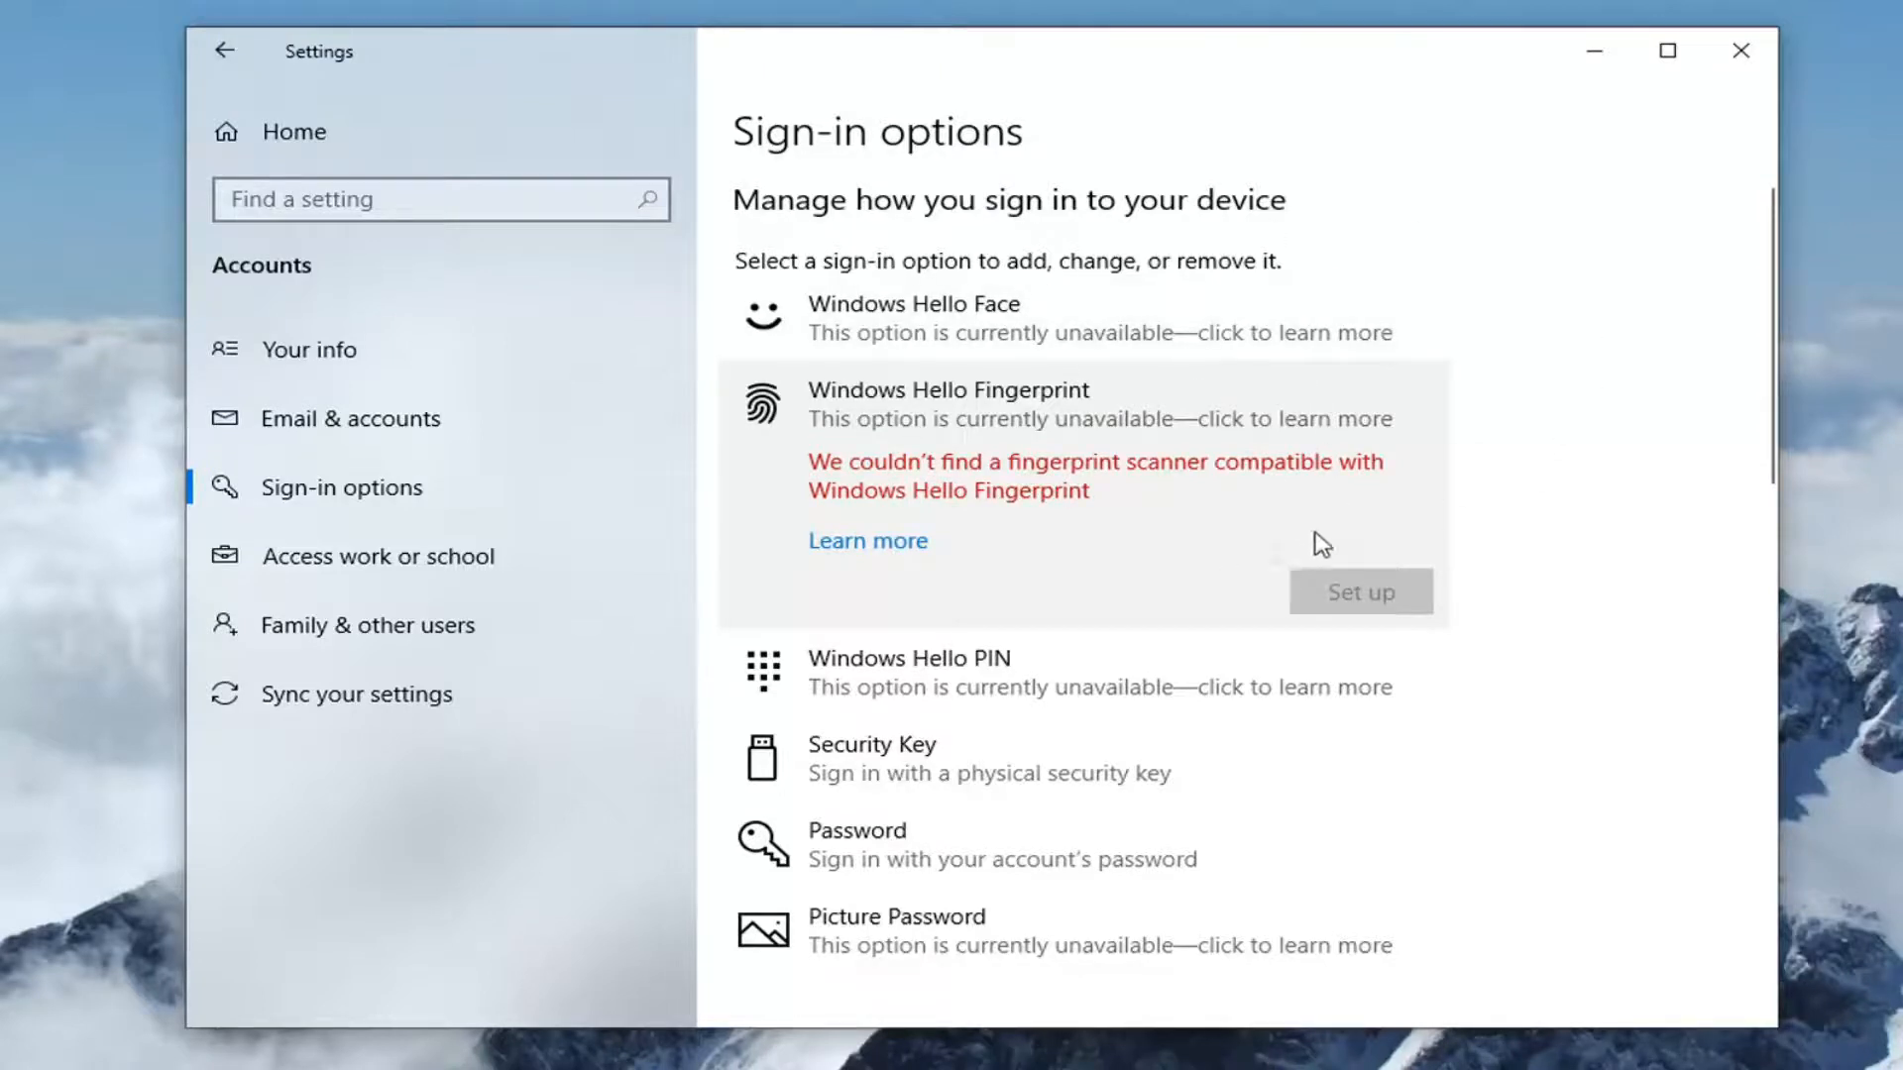
{"action": "mouse_move", "coordinate": [1088, 471]}
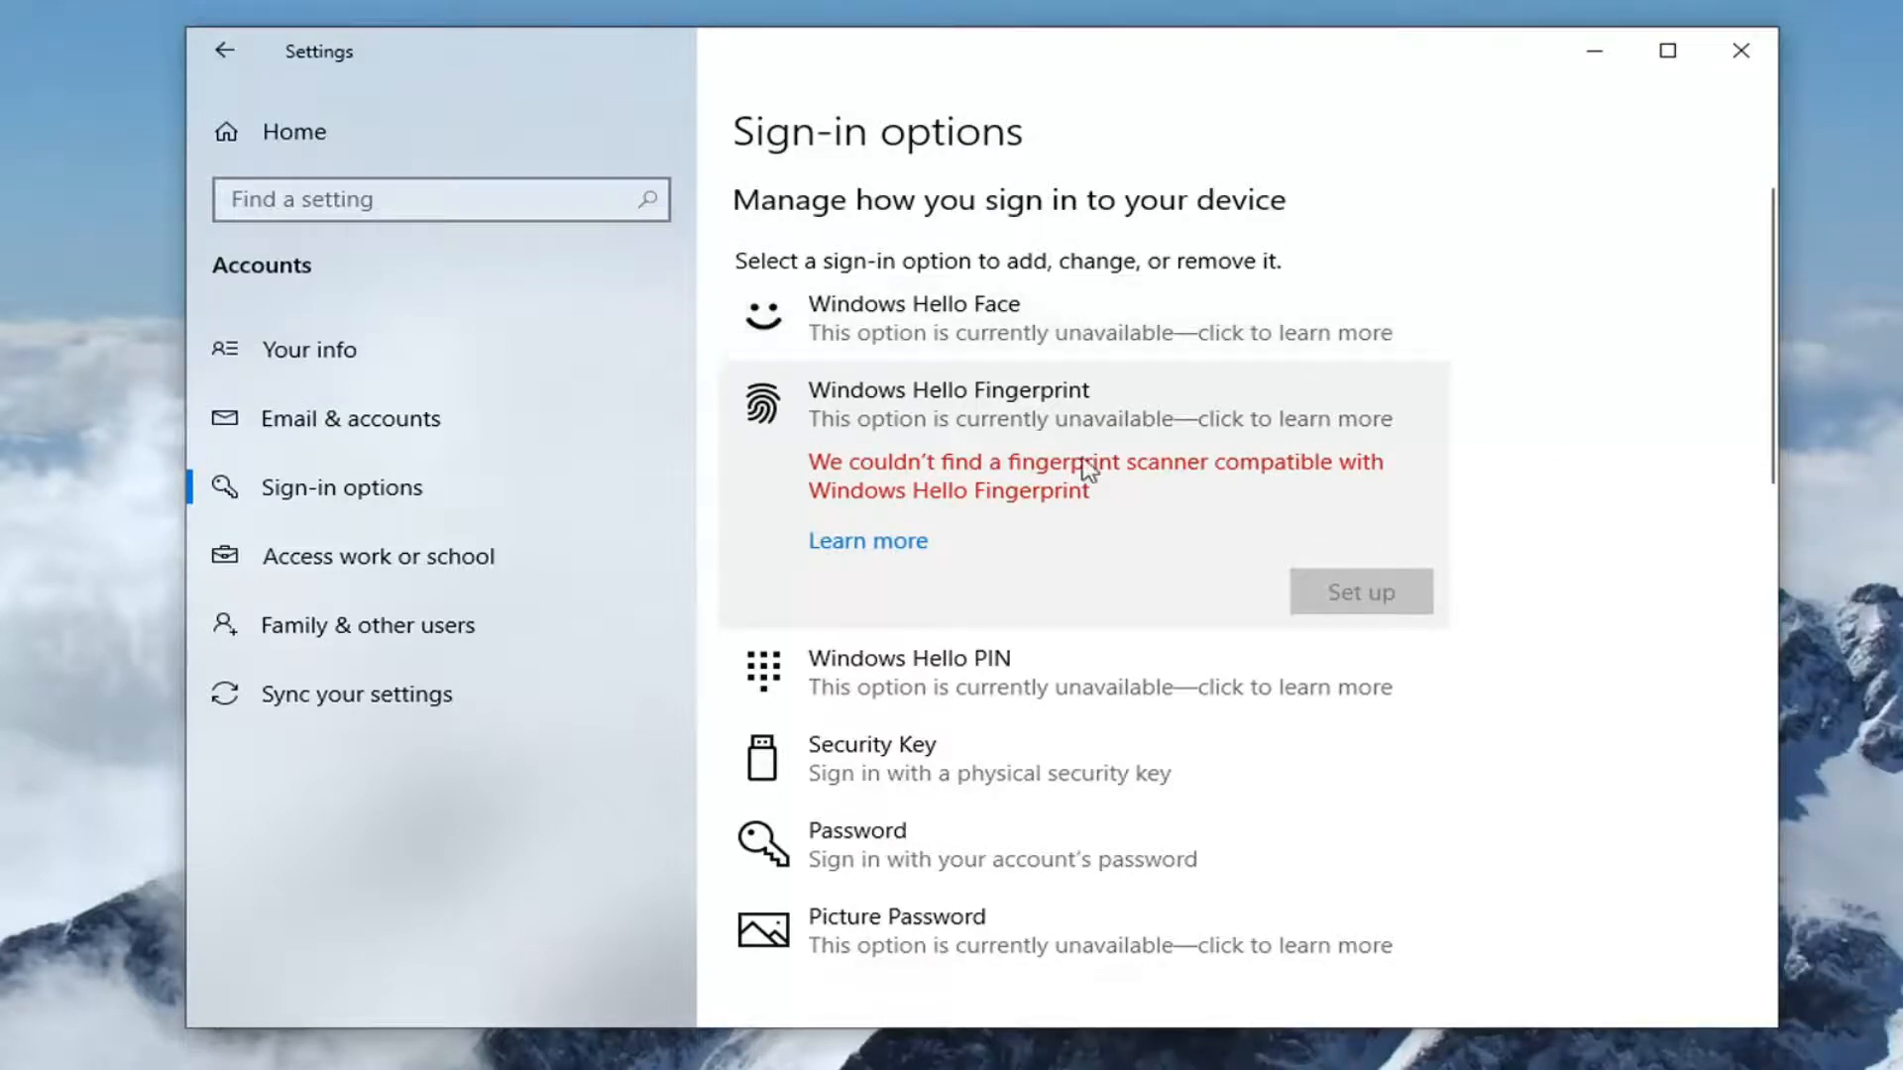
{"action": "mouse_move", "coordinate": [1313, 531]}
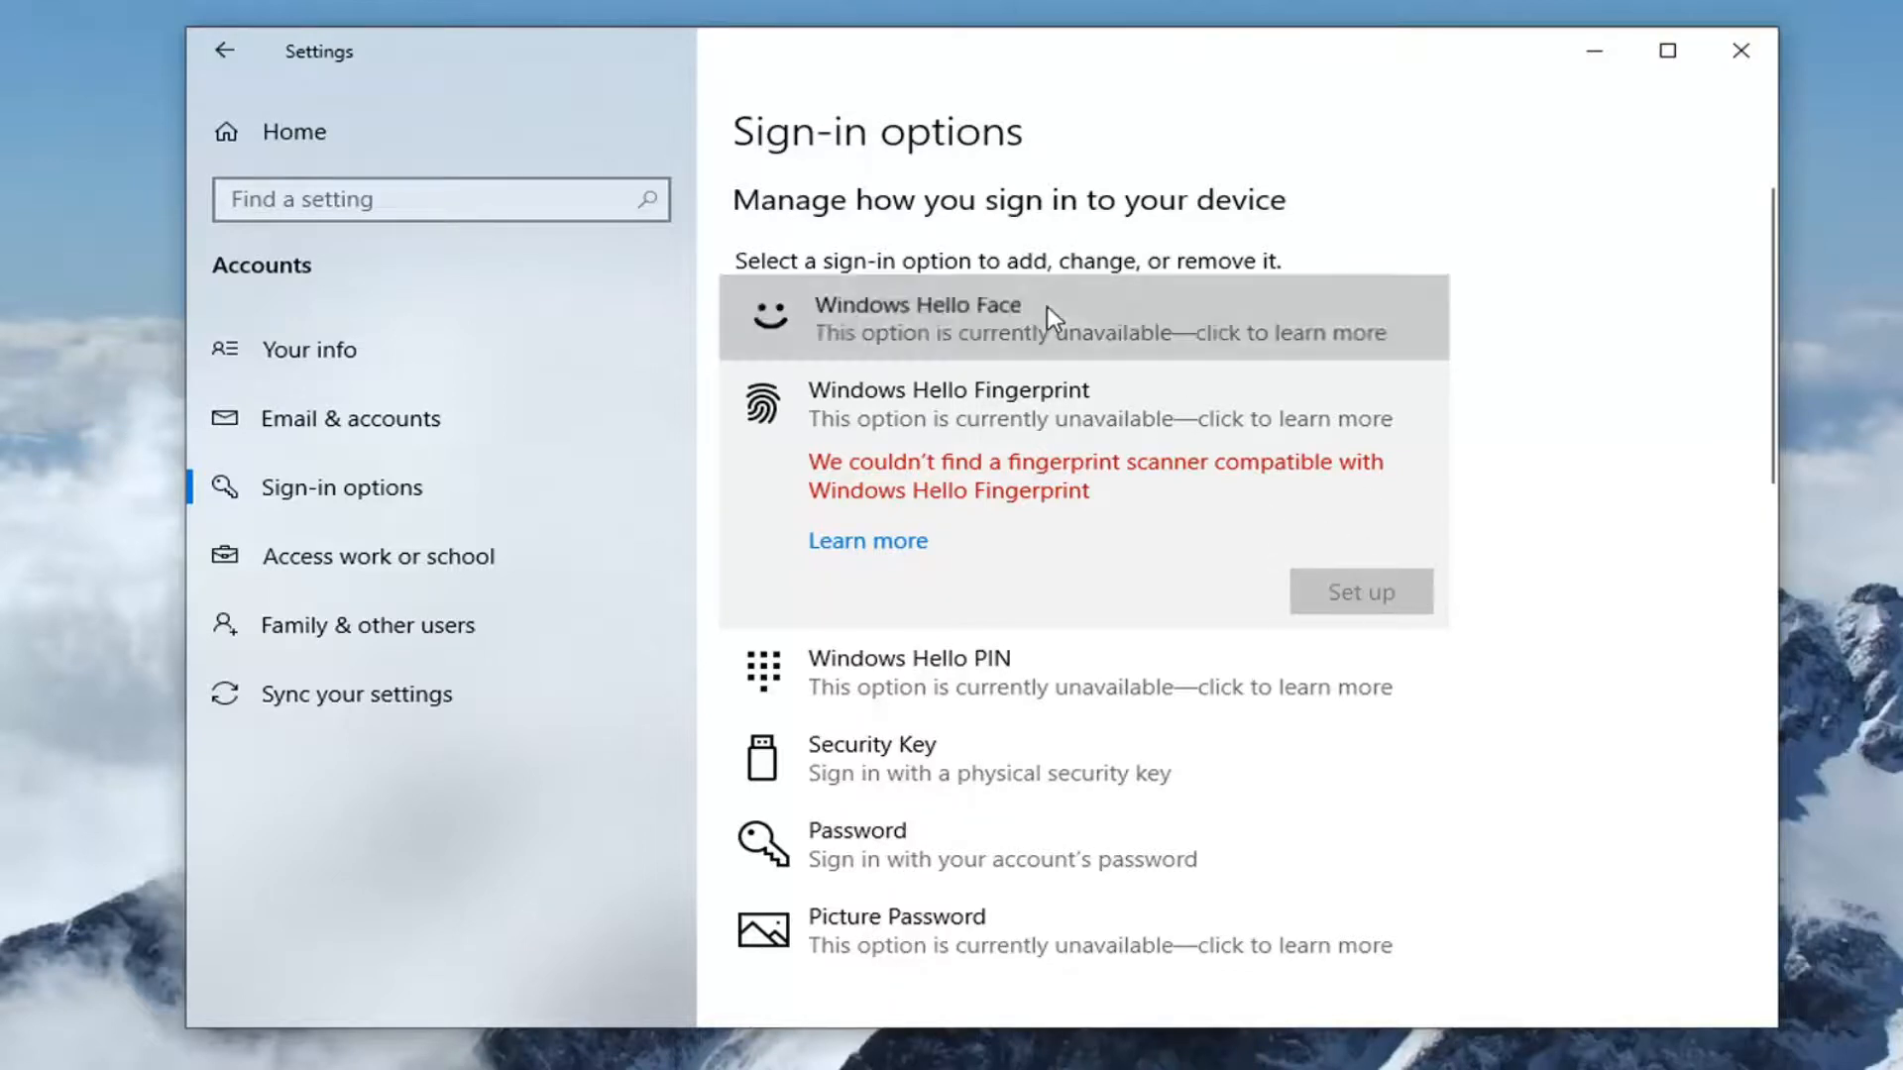
{"action": "left_click", "coordinate": [1080, 318]}
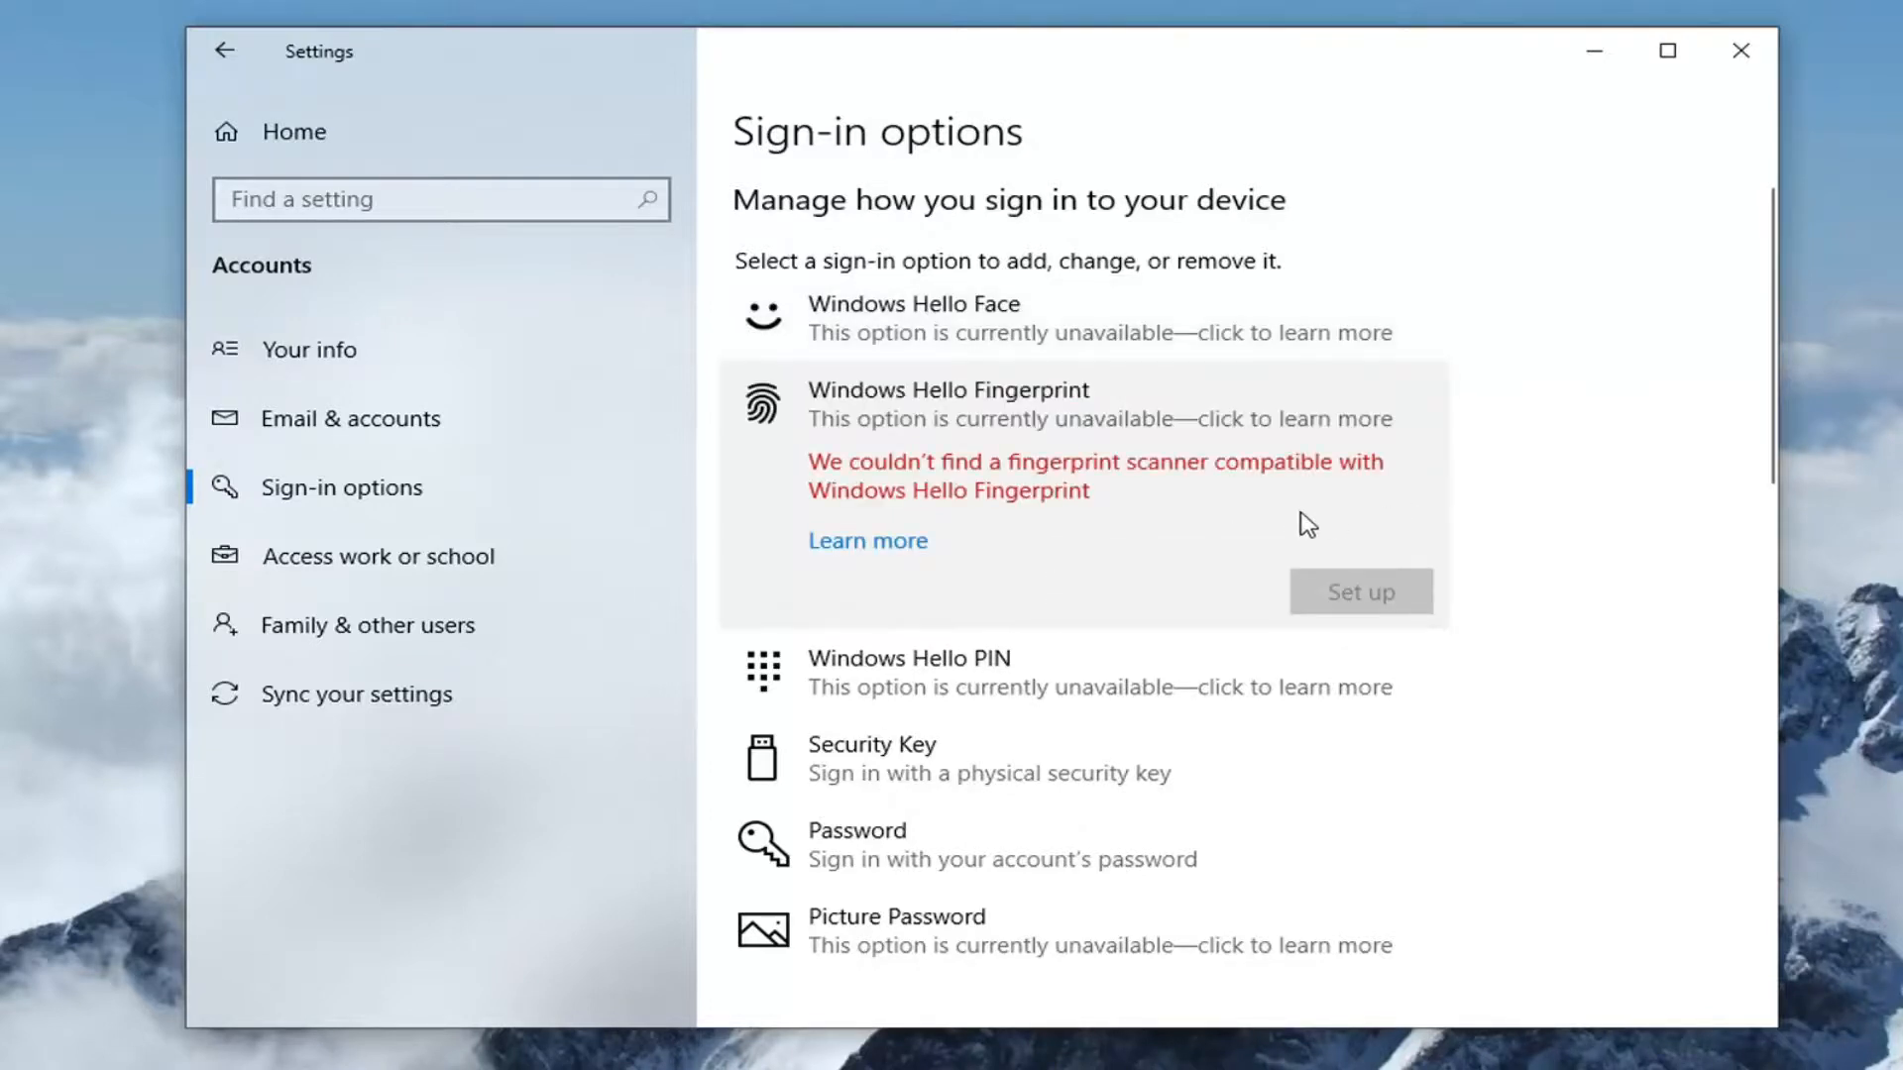
{"action": "left_click", "coordinate": [946, 318]}
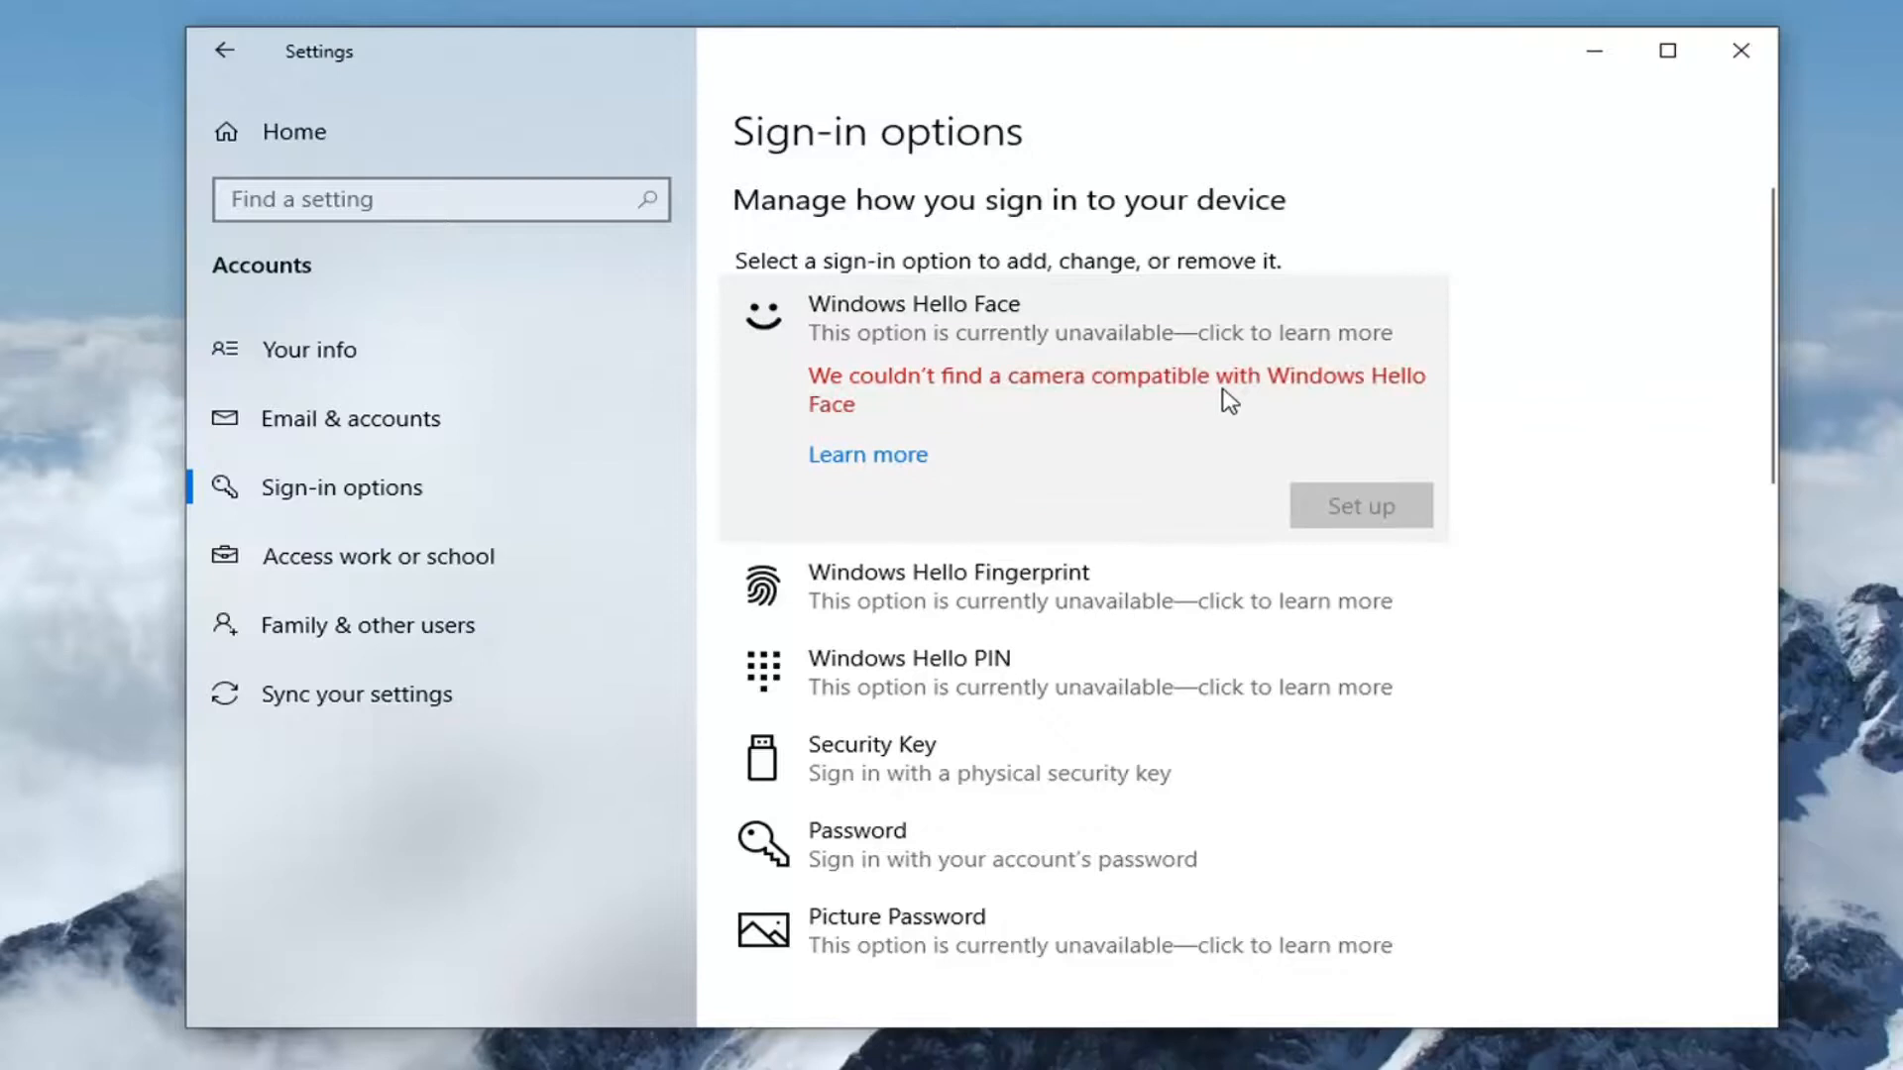